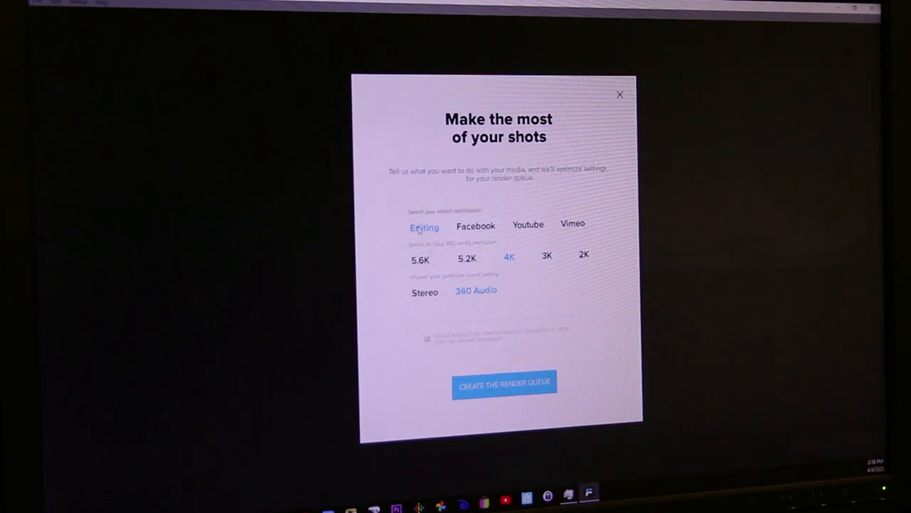
# - Create the render queue holding VIDEO-0834 with Editing, 4K and 360 Audio settings
pyautogui.click(504, 384)
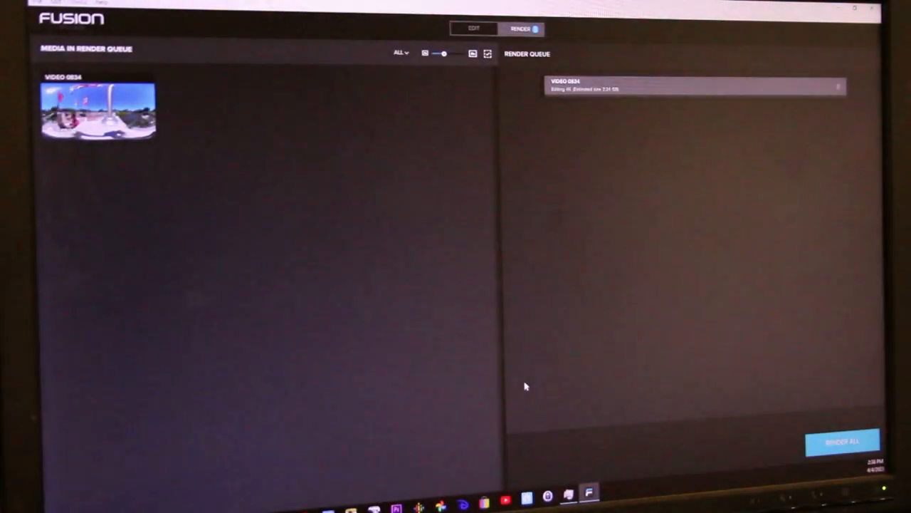
pyautogui.moveTo(642, 322)
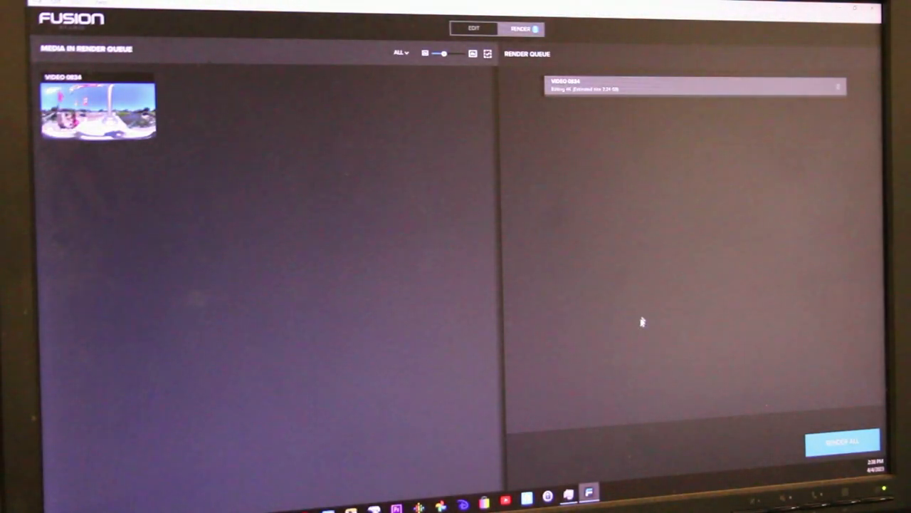
# - Set VIDEO-0834's render settings to the H.264 codec at 4K with 360 audio
pyautogui.click(691, 85)
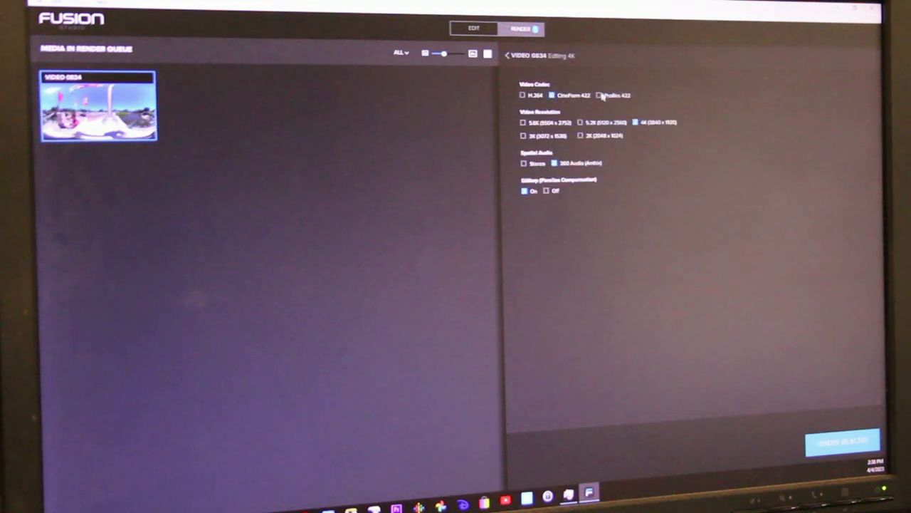
pyautogui.click(551, 93)
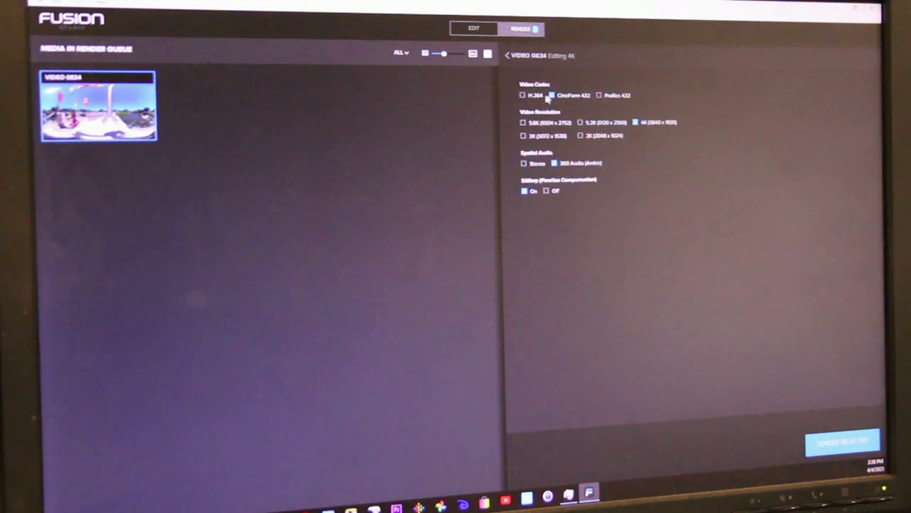
pyautogui.click(524, 94)
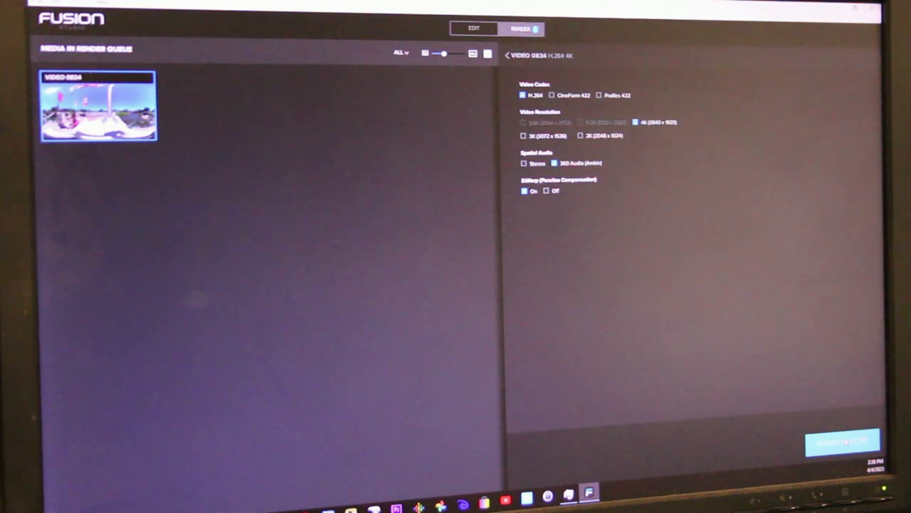
pyautogui.click(843, 441)
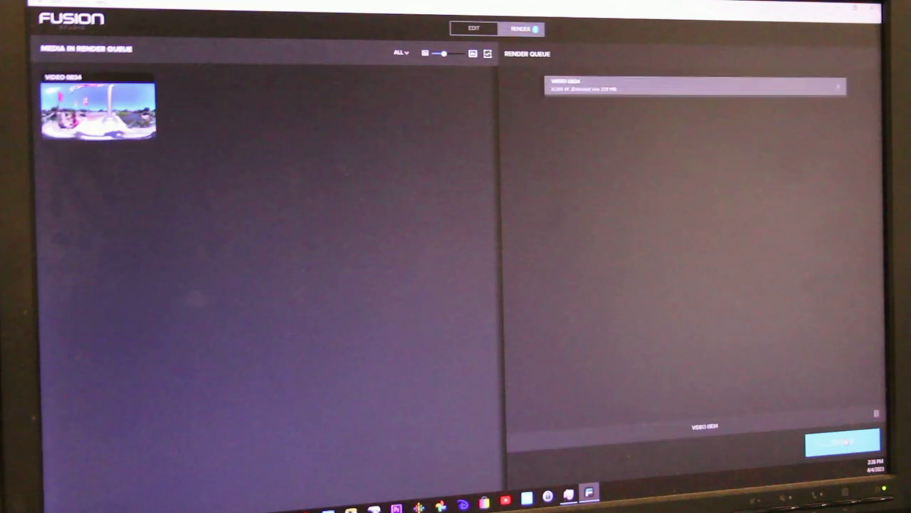